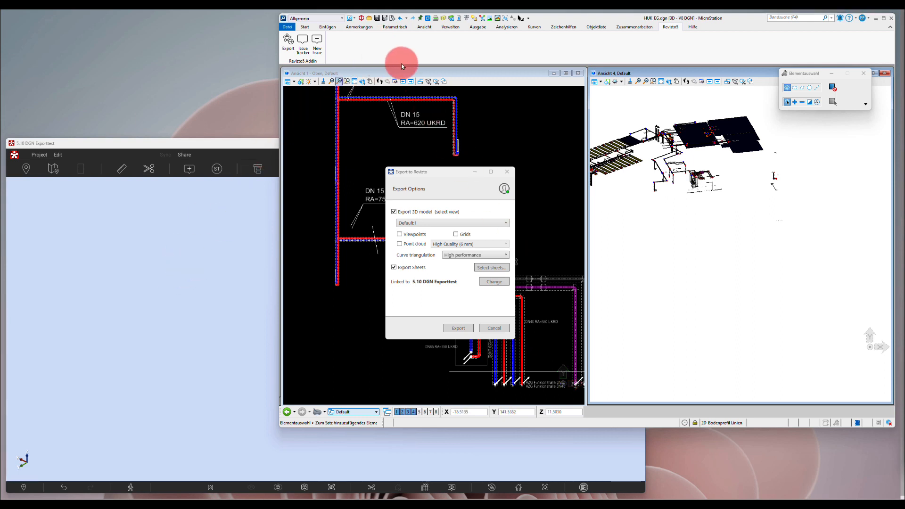
pyautogui.moveTo(428, 55)
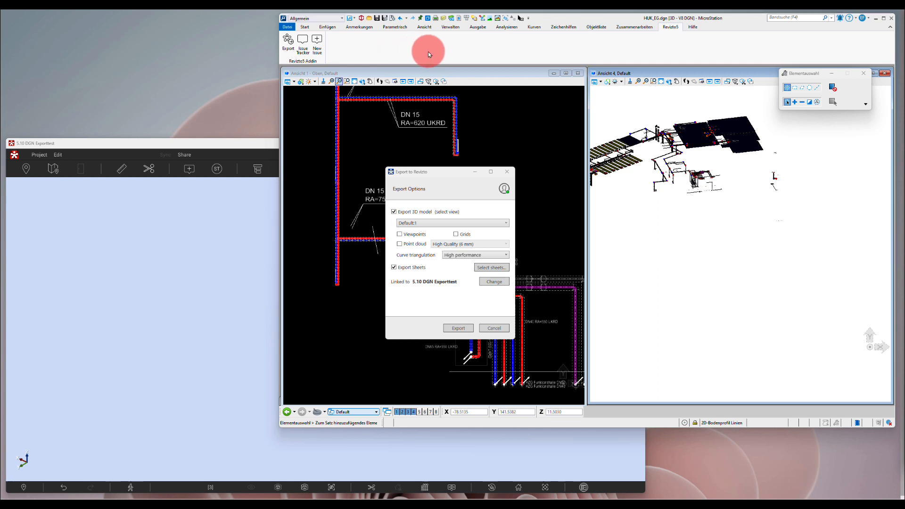
pyautogui.moveTo(671, 26)
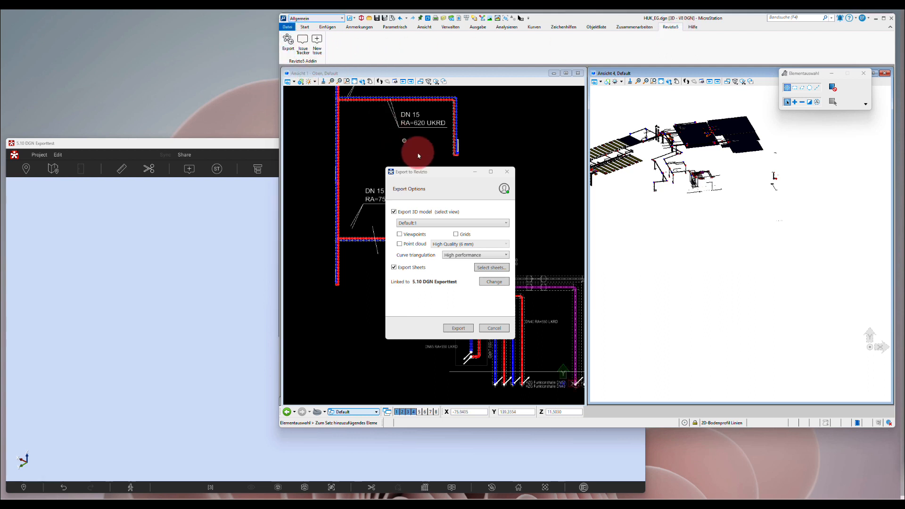
# Keep Export 3D model checked and choose view Default:1 for the Revizto export
pyautogui.moveTo(410, 171); pyautogui.dragTo(480, 118)
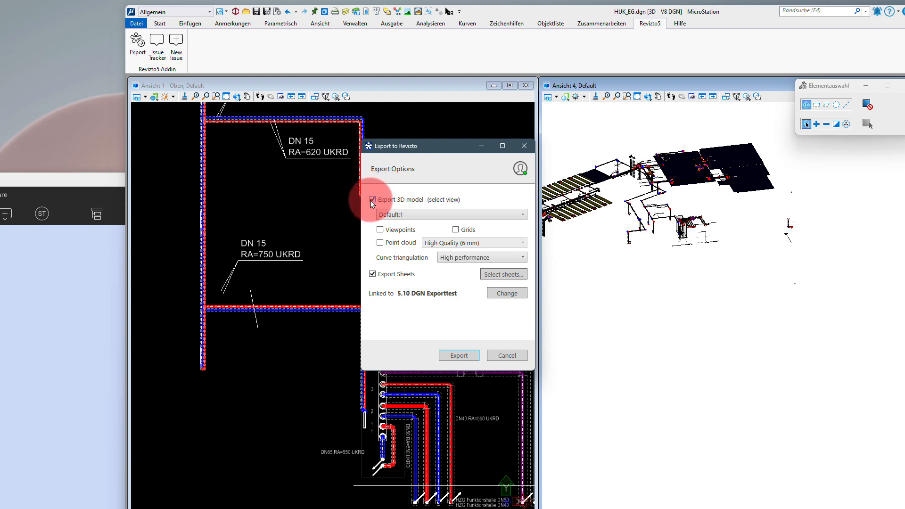
pyautogui.click(447, 214)
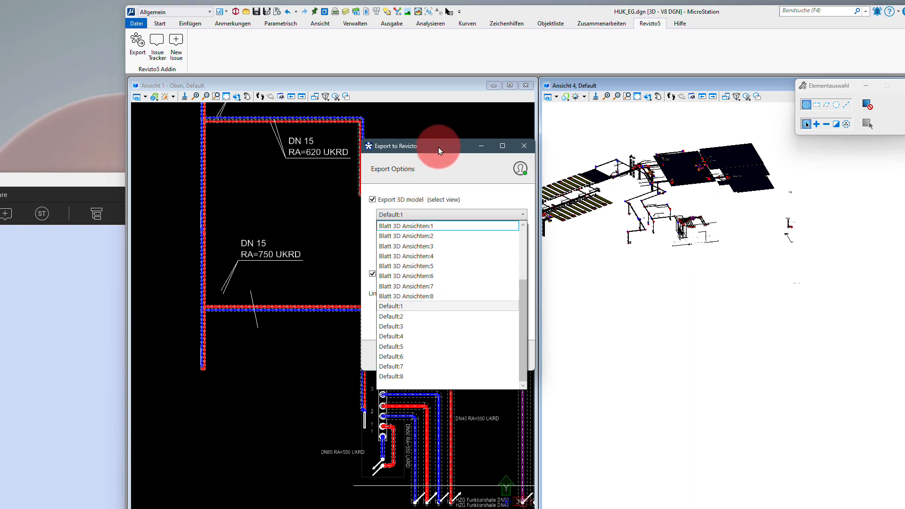
pyautogui.click(390, 305)
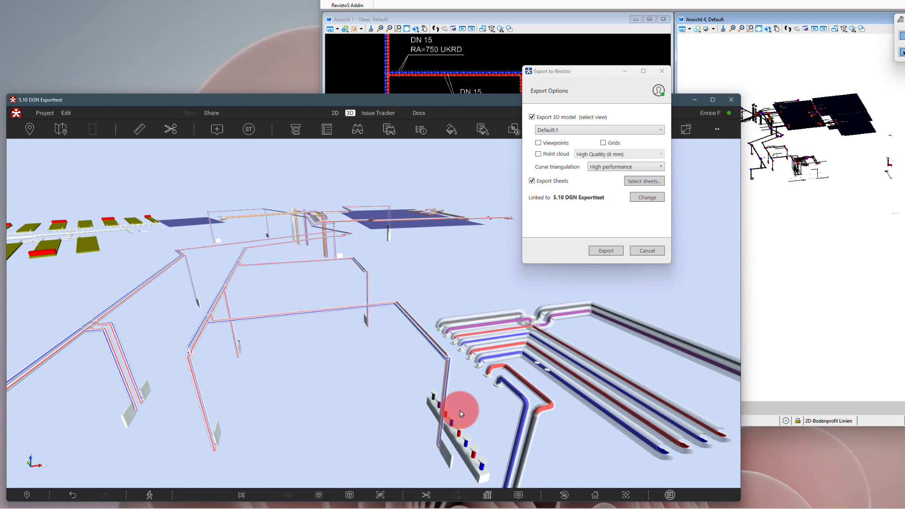
# Bring Revizto forward full-screen and select the manifold pipes
pyautogui.click(646, 251)
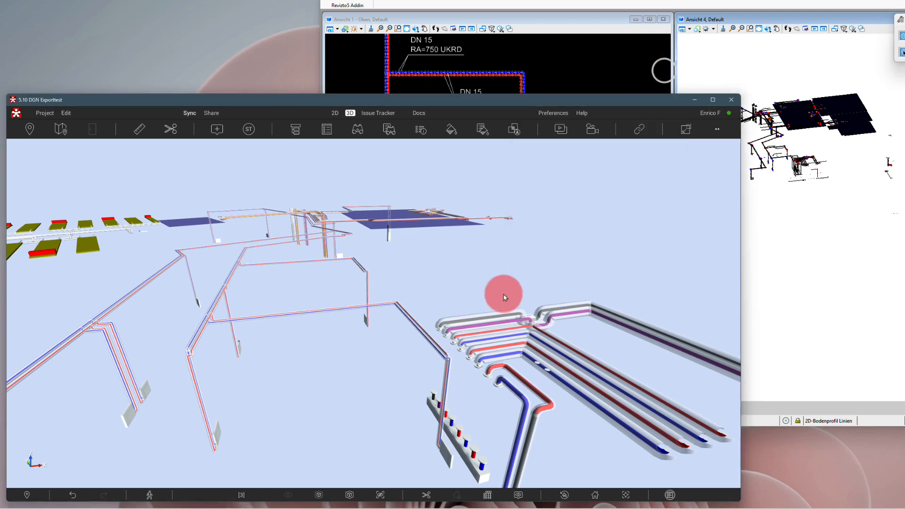
pyautogui.click(712, 99)
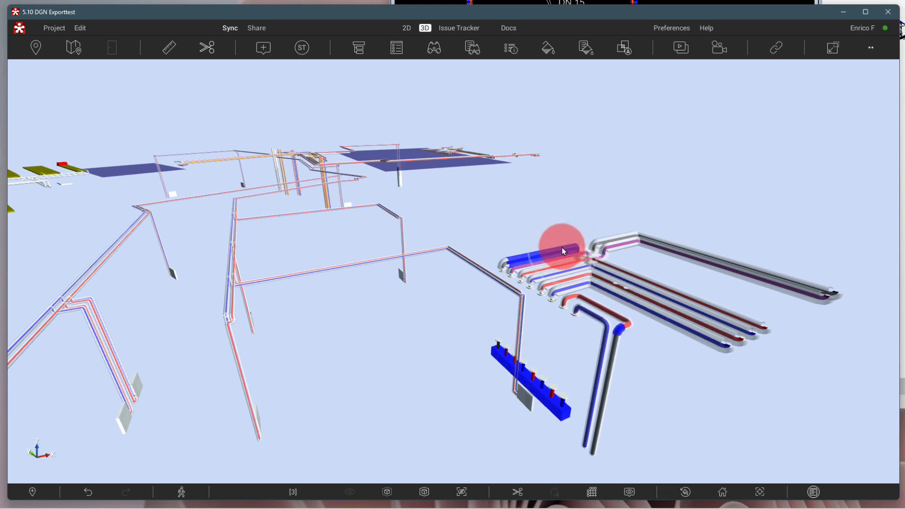
pyautogui.click(207, 47)
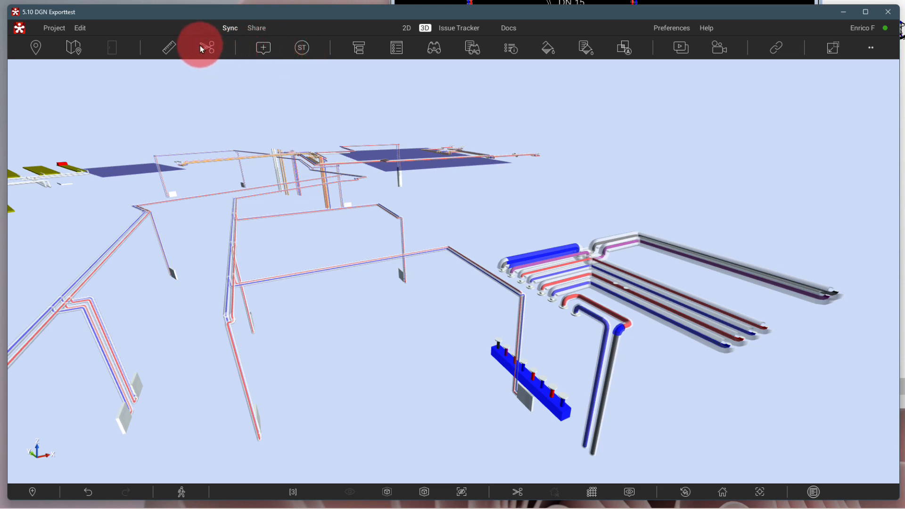
# Box the selected manifold pipes with Section Cut and orbit around them
pyautogui.click(198, 47)
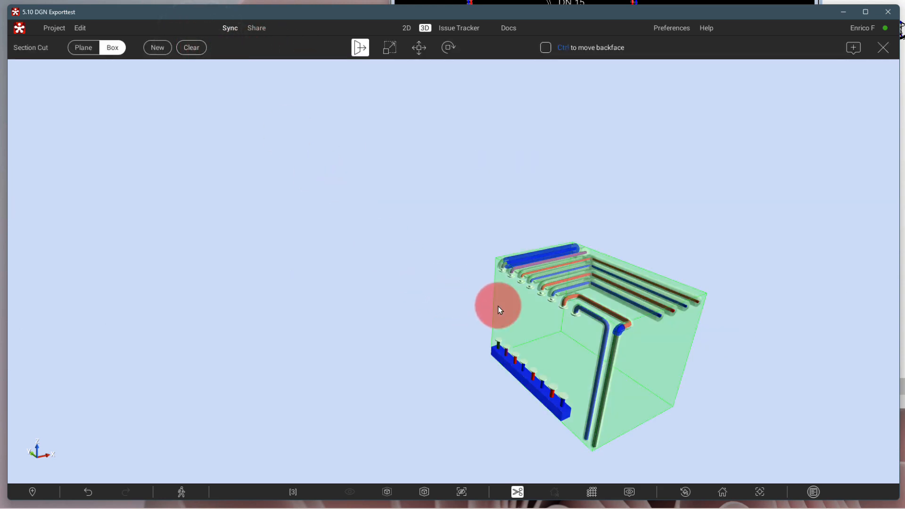
pyautogui.moveTo(497, 307); pyautogui.dragTo(669, 339)
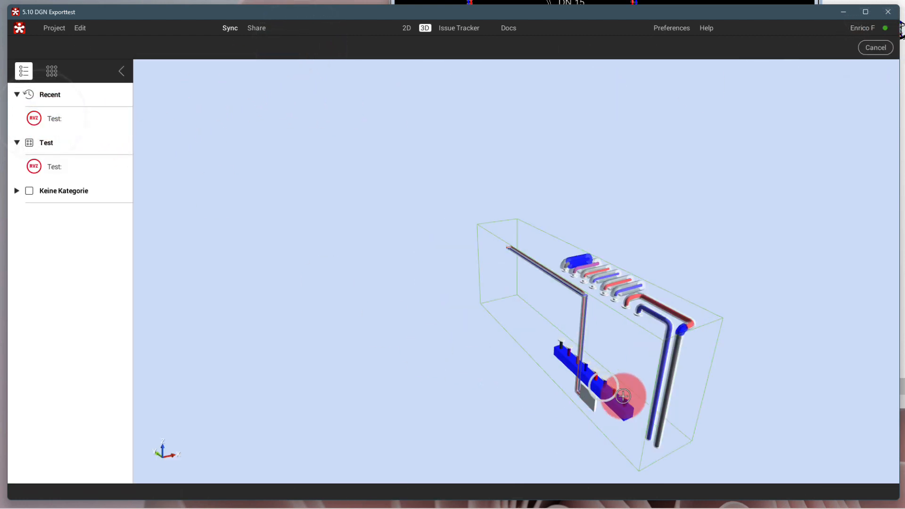
# Place the Test issue stamp on the lower manifold
pyautogui.click(622, 396)
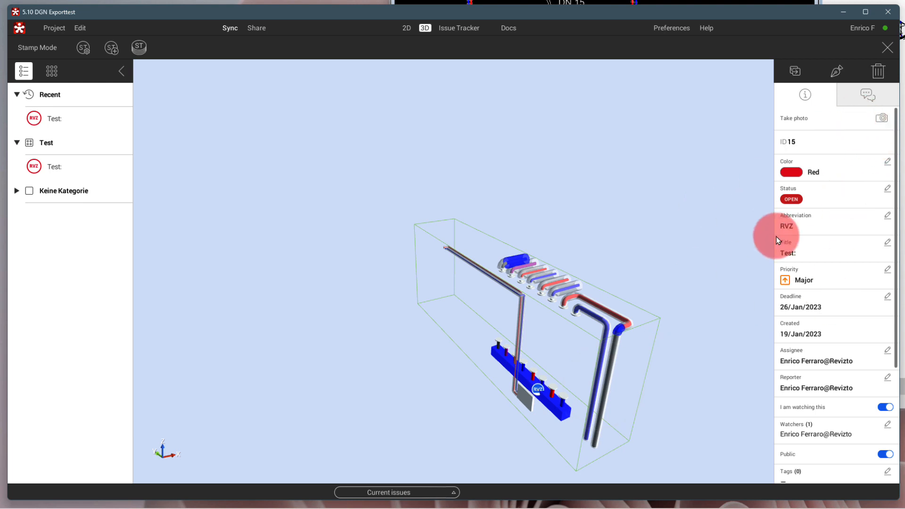
pyautogui.click(459, 27)
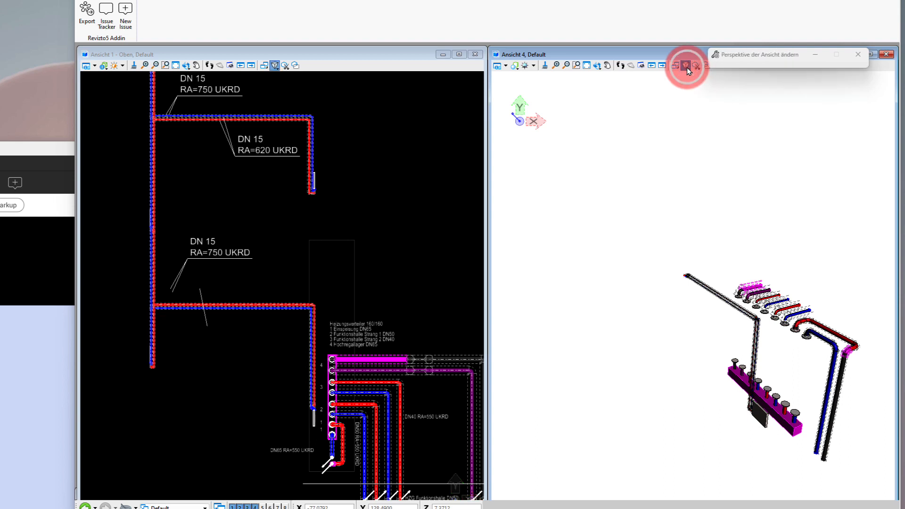
# Choose Kamera aus in View 4's perspective list and apply it to the 3D view
pyautogui.click(686, 65)
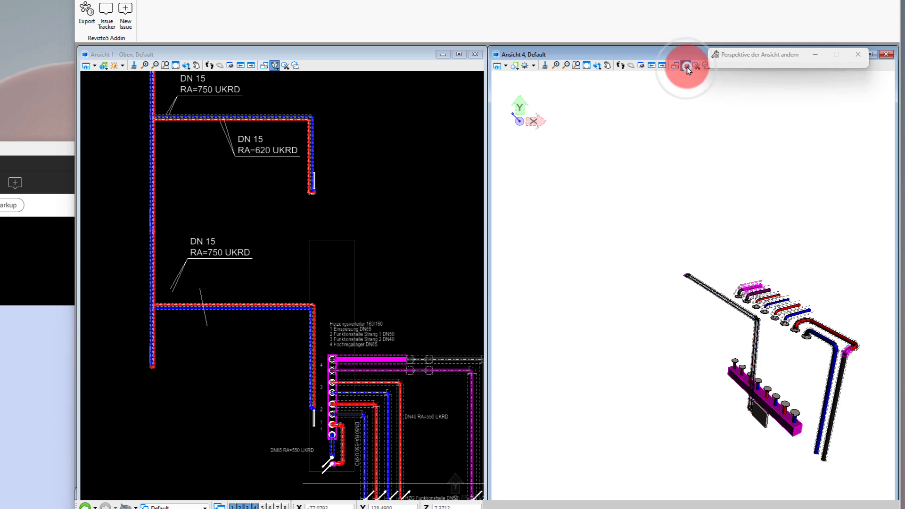
pyautogui.click(685, 65)
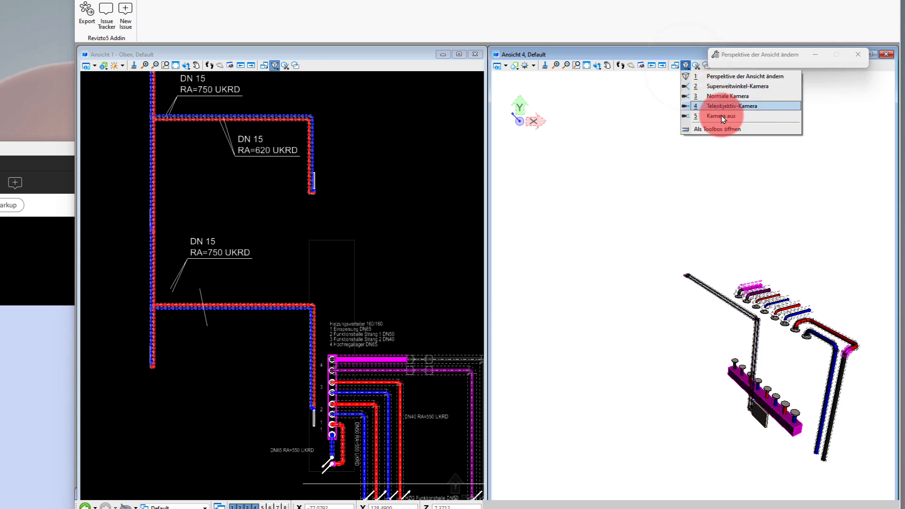
pyautogui.click(719, 115)
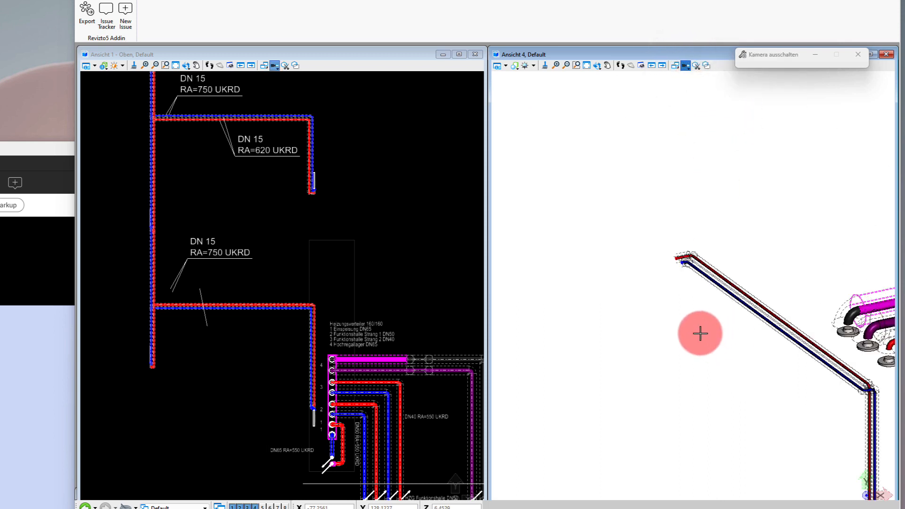
pyautogui.moveTo(700, 332); pyautogui.dragTo(806, 444)
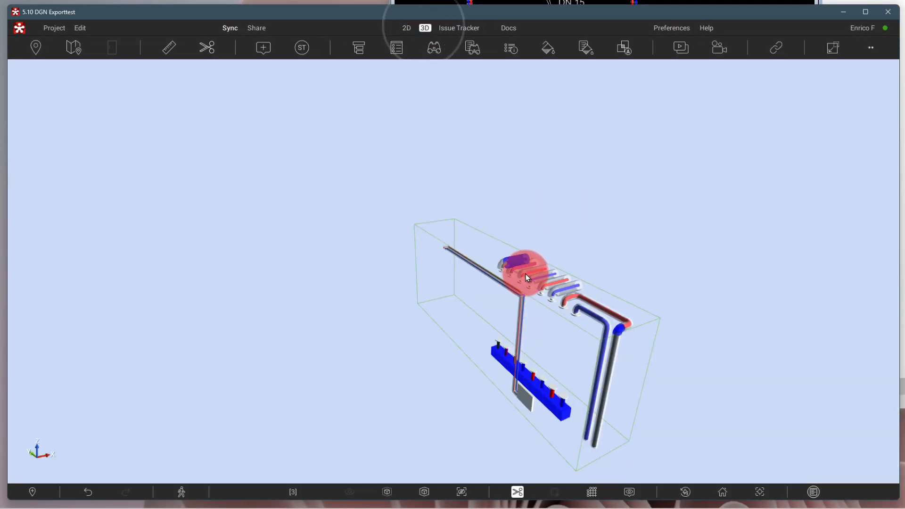
# Clear the section box, fly to the orange pipe runs and select the valve on the blue pipe
pyautogui.click(516, 492)
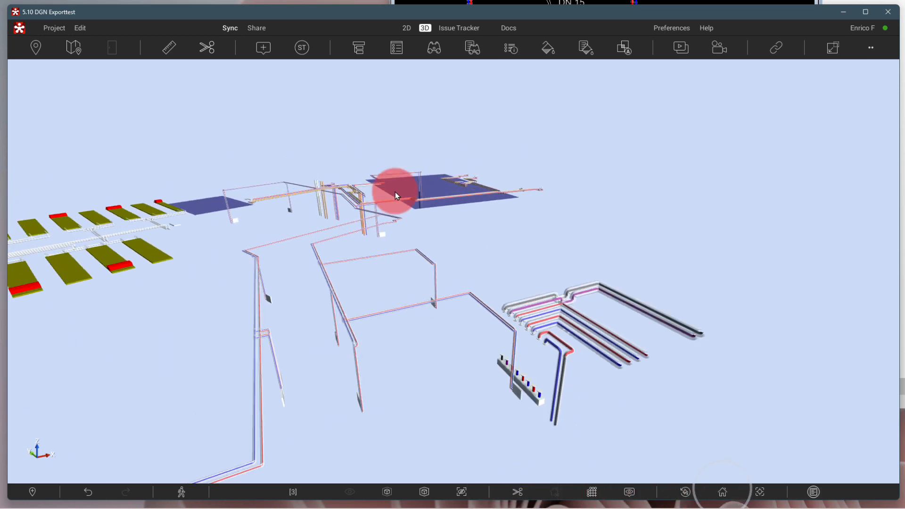
pyautogui.moveTo(397, 196); pyautogui.dragTo(483, 283)
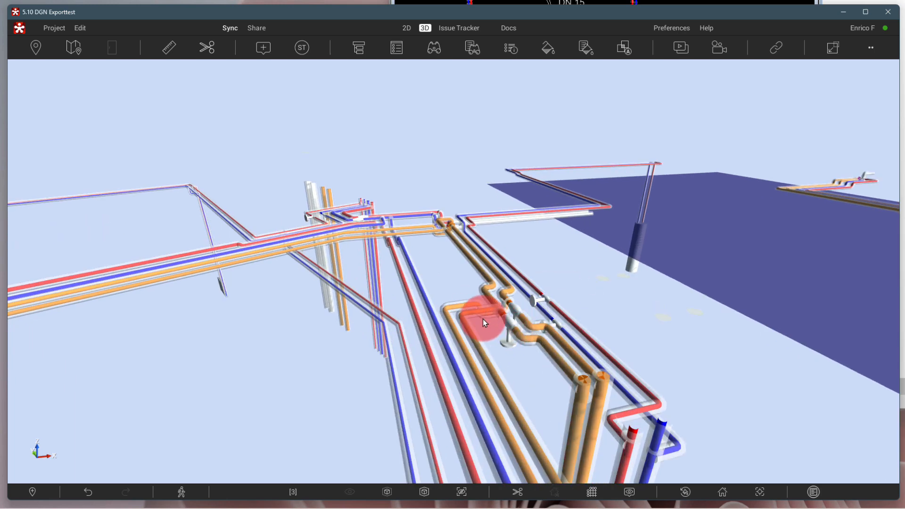
pyautogui.click(483, 313)
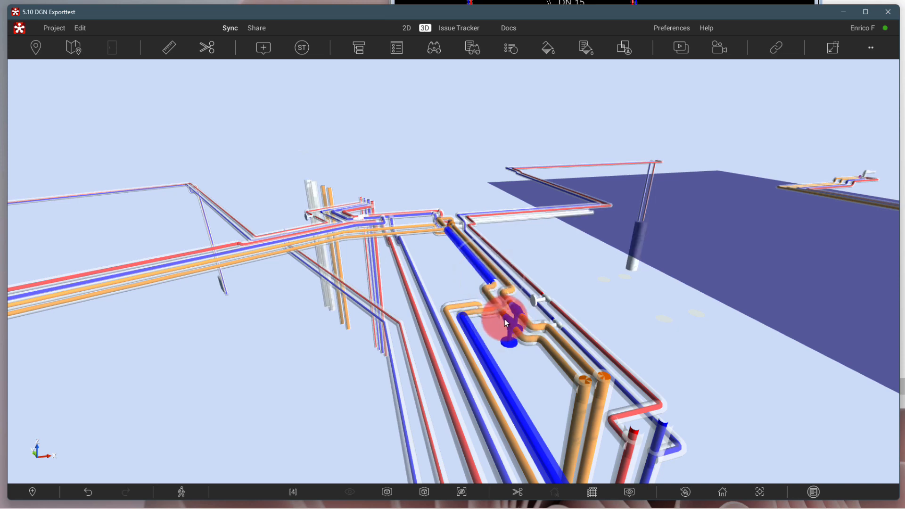
pyautogui.rightClick(506, 323)
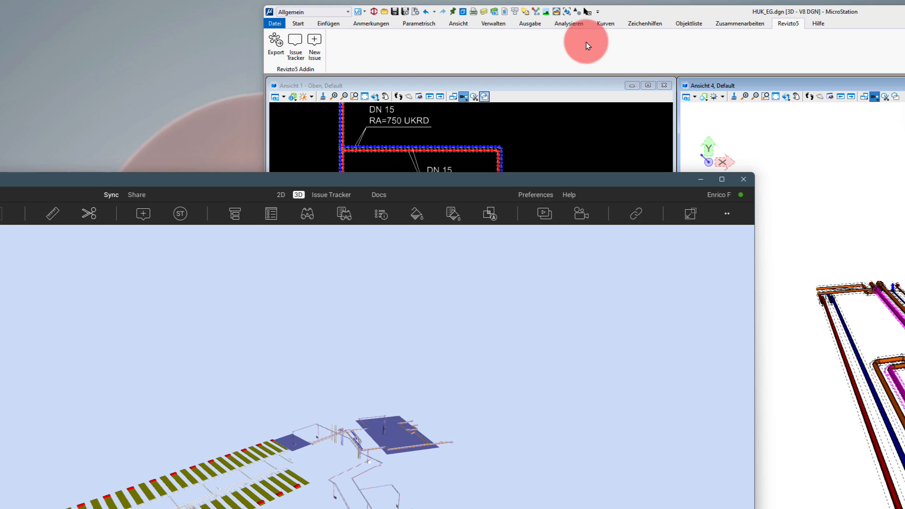
# Open sheet 3 1 - Sheet 3D from the HUK_EG folder in Docs
pyautogui.click(281, 194)
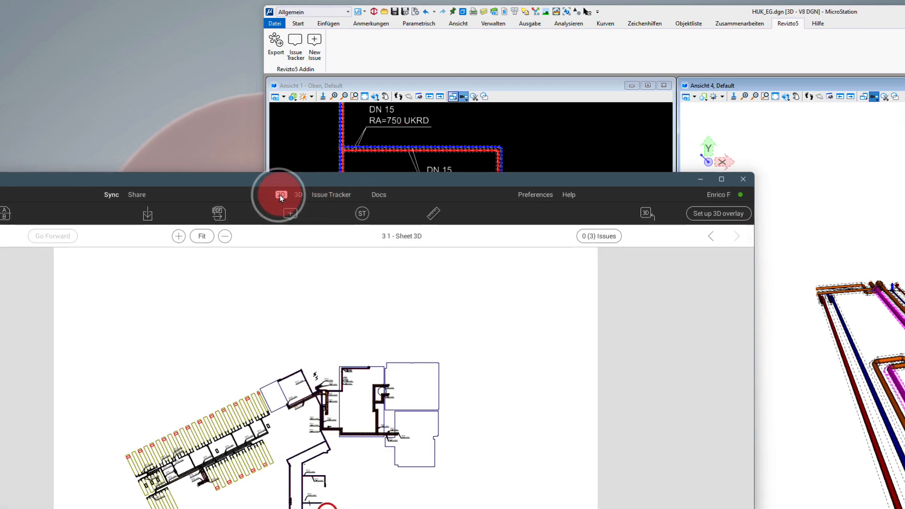
pyautogui.click(280, 196)
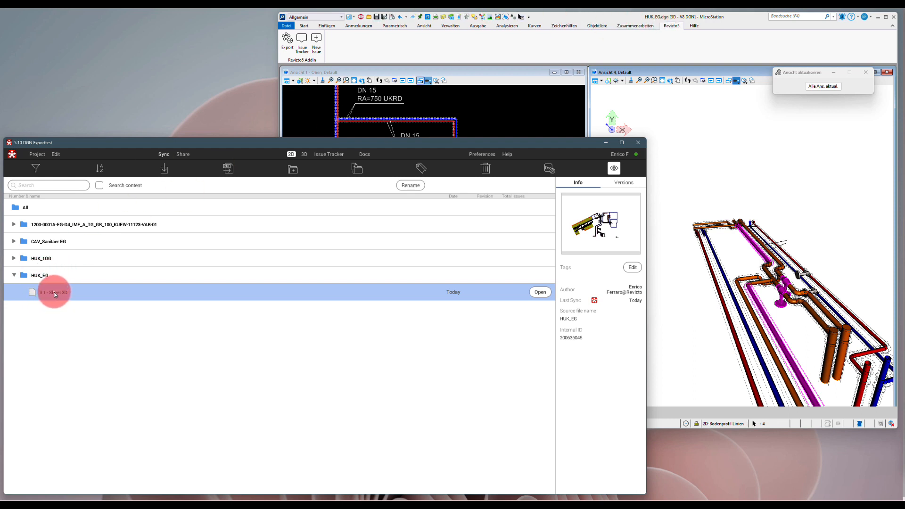
pyautogui.doubleClick(54, 291)
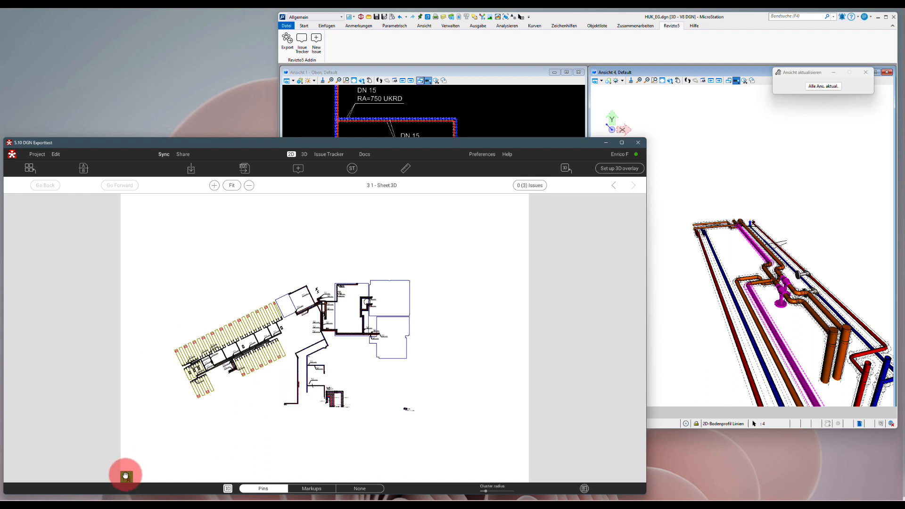
pyautogui.click(304, 154)
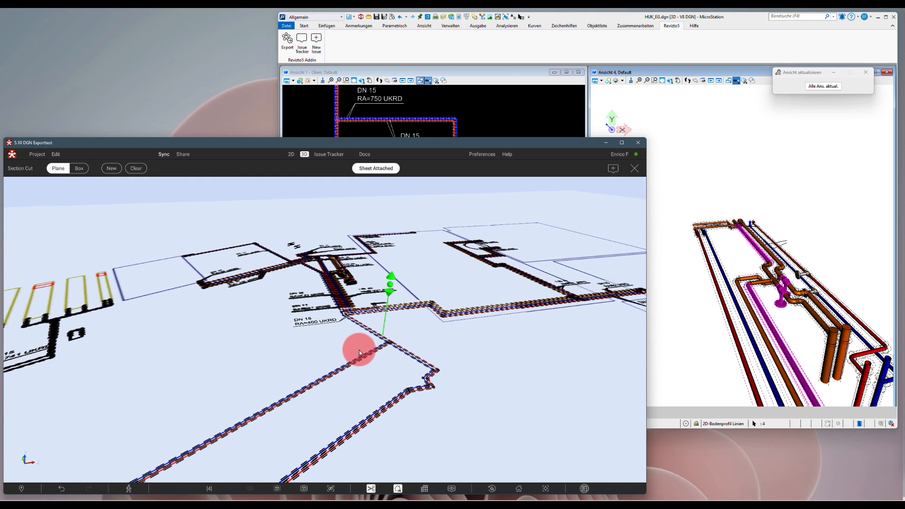
# Drag the green arrow to shift the overlaid HUK_EG sheet's height against the pipes
pyautogui.moveTo(359, 349); pyautogui.dragTo(388, 290)
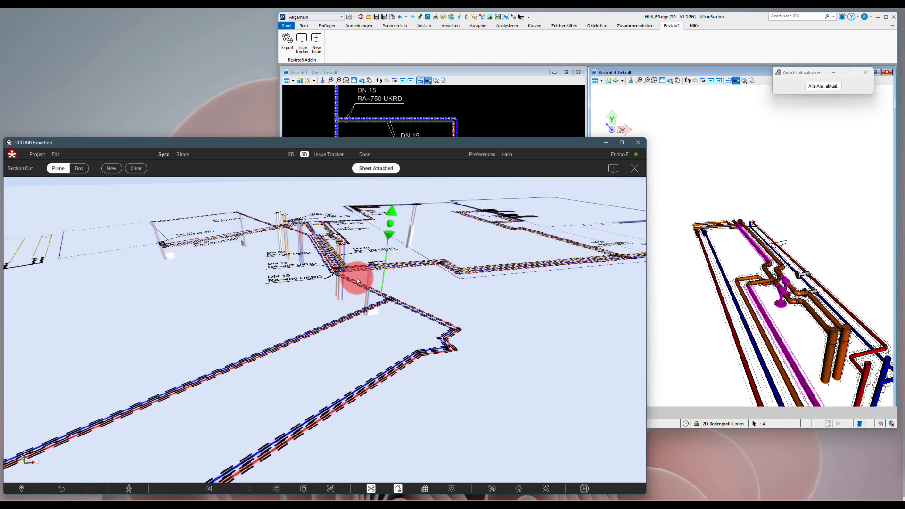
pyautogui.moveTo(448, 290)
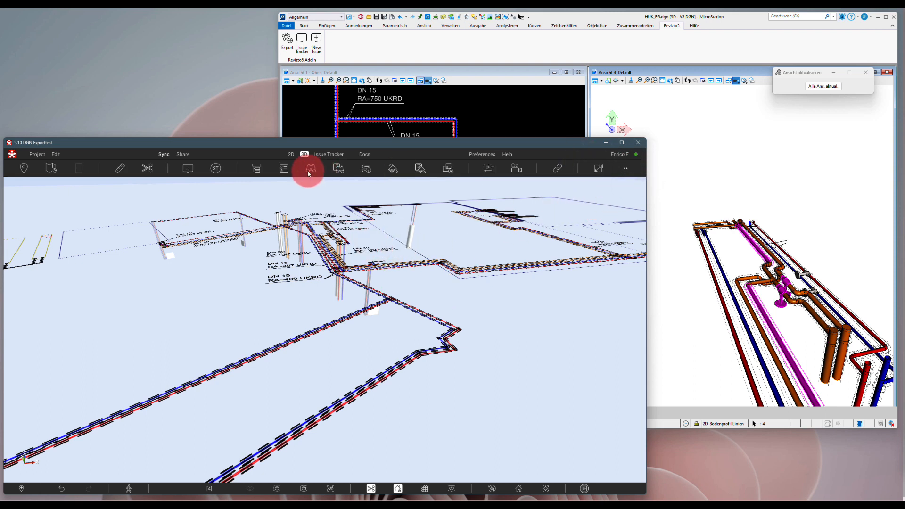
# Start a horizontal section cut with Sheet Detached and raise the plane through the pipes
pyautogui.click(308, 167)
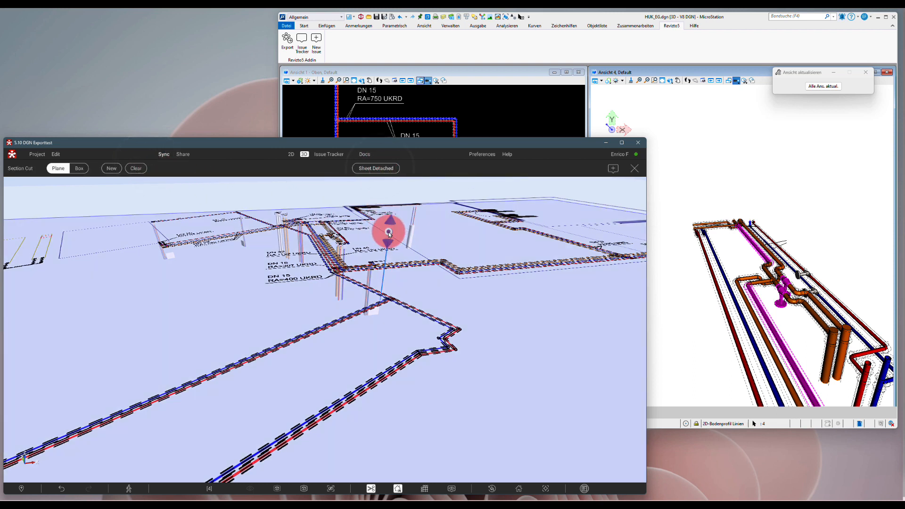
pyautogui.moveTo(389, 233); pyautogui.dragTo(391, 204)
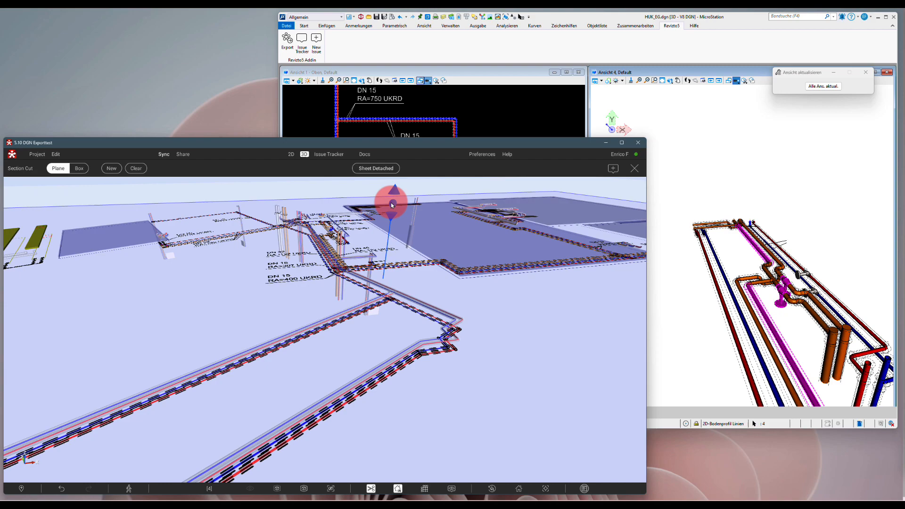